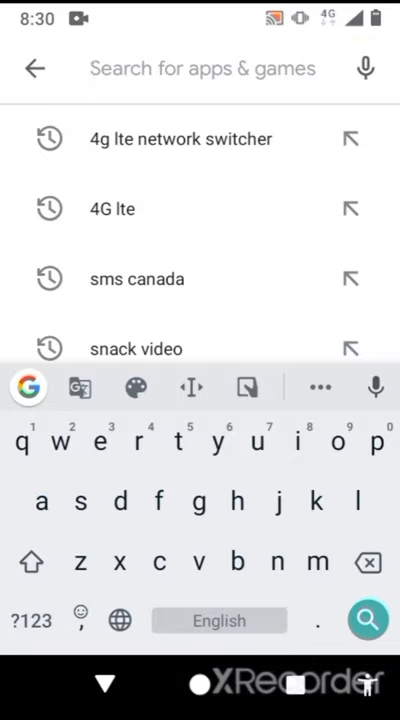
- Find the 4G LTE Network Switch app in Play Store and launch it
click(180, 140)
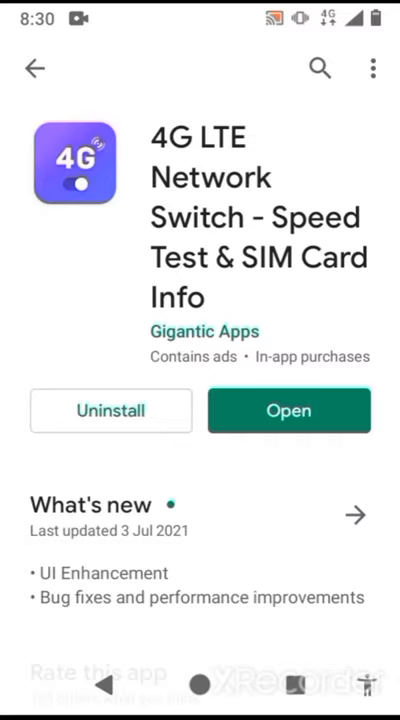
click(288, 412)
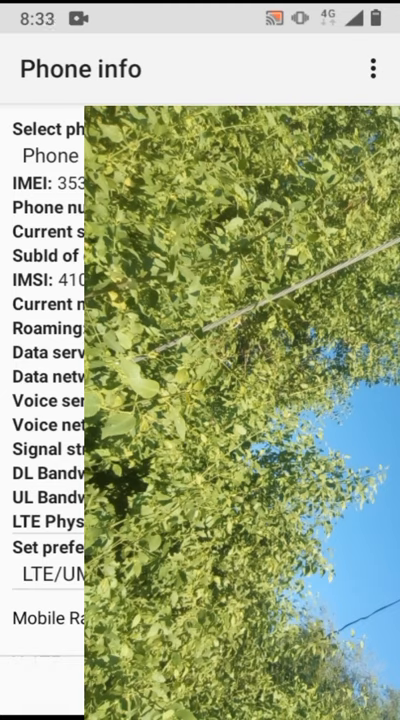
- Scroll to the SMSC row and activate its field for entry
scroll(down, 3)
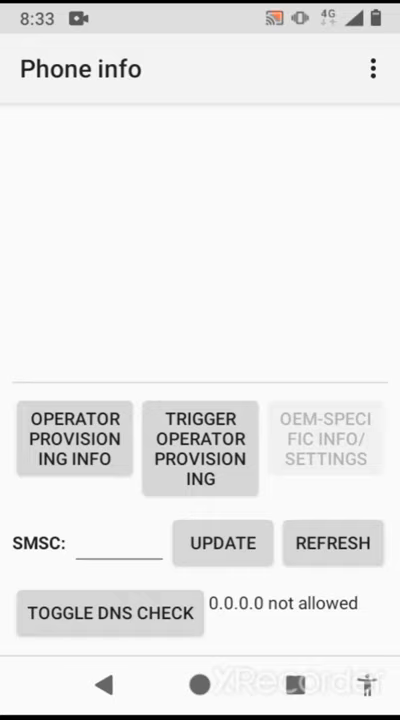
click(118, 544)
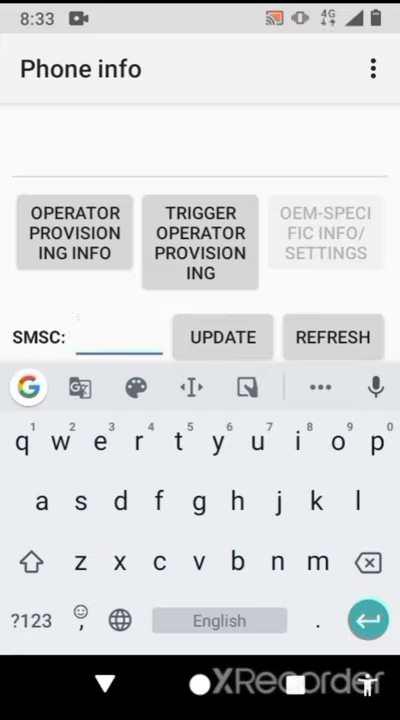
click(76, 336)
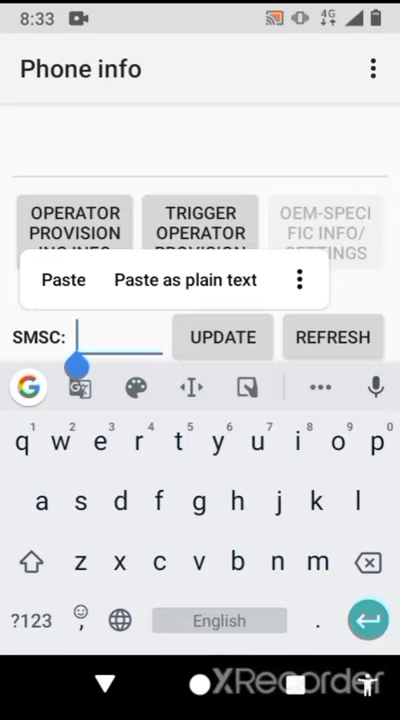
click(60, 280)
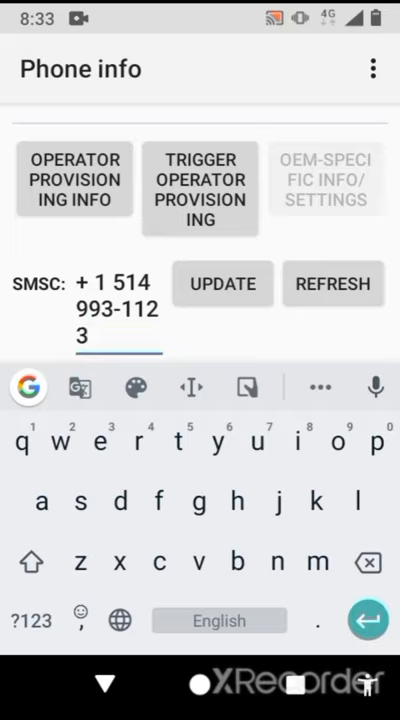
scroll(down, 3)
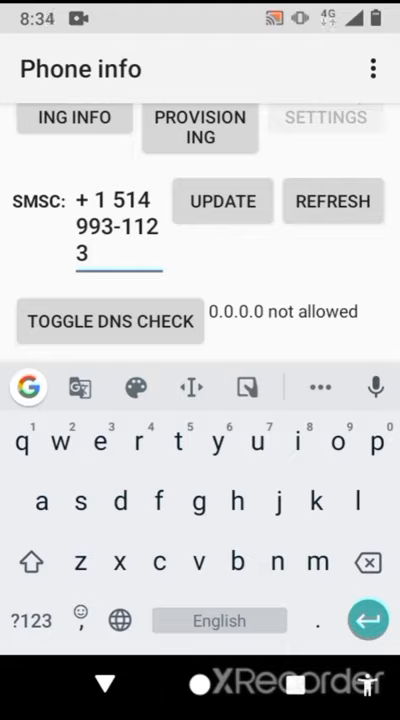
scroll(left, 3)
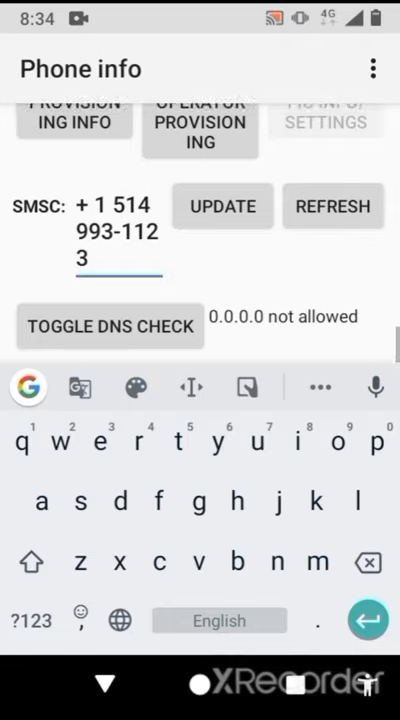